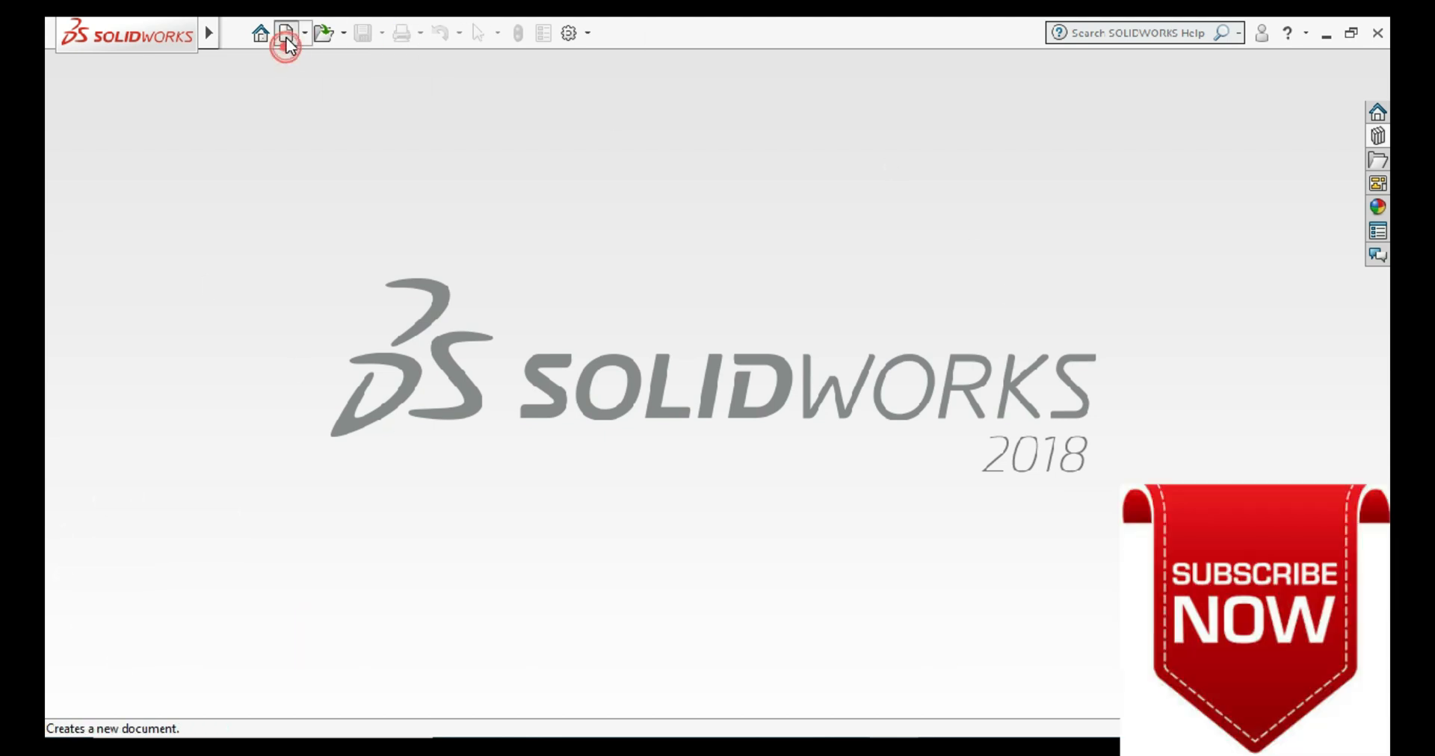
Step: Create a new empty Part document from the New SOLIDWORKS Document dialog
{"action": "left_click", "coordinate": [284, 33]}
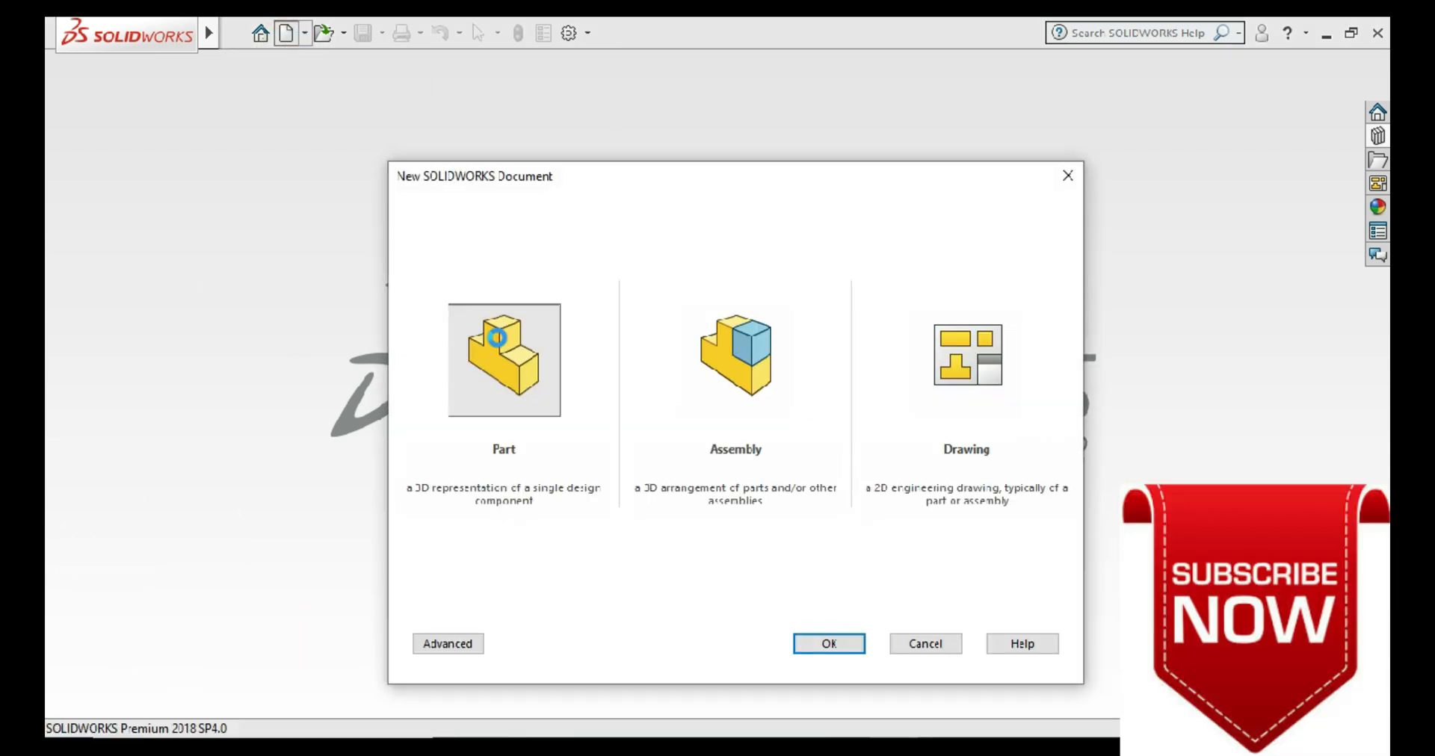
{"action": "left_click", "coordinate": [827, 645]}
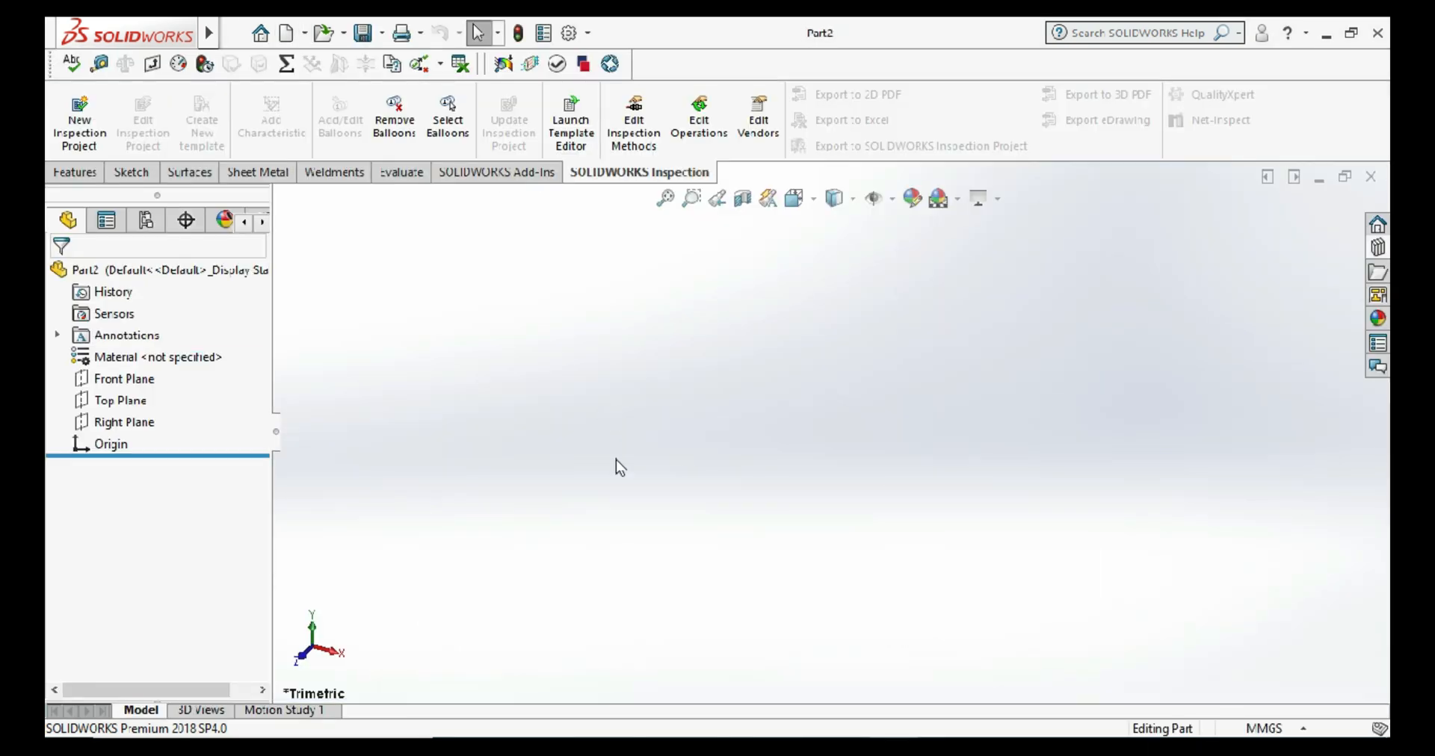
{"action": "mouse_move", "coordinate": [181, 393]}
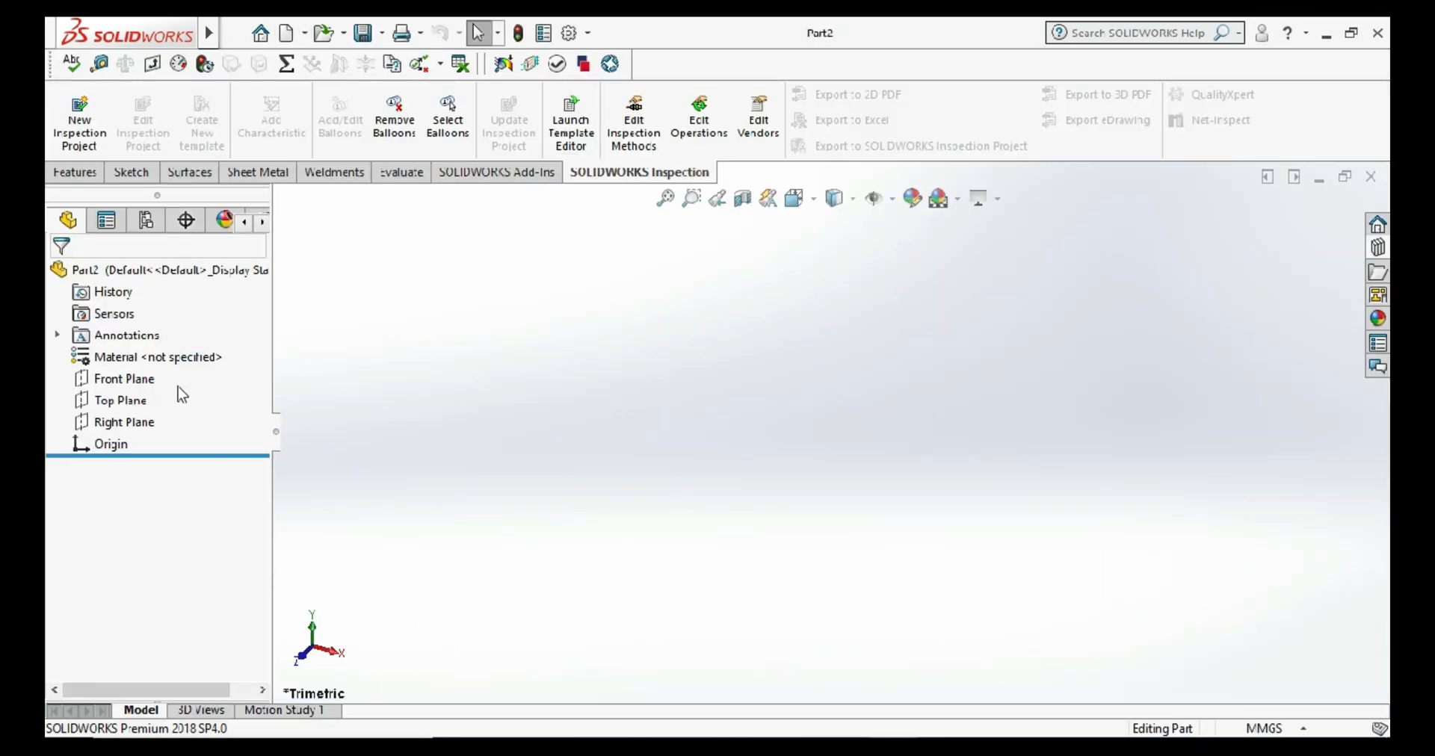
Step: Show the reference planes and select the Front Plane as the sketch plane
{"action": "right_click", "coordinate": [120, 422]}
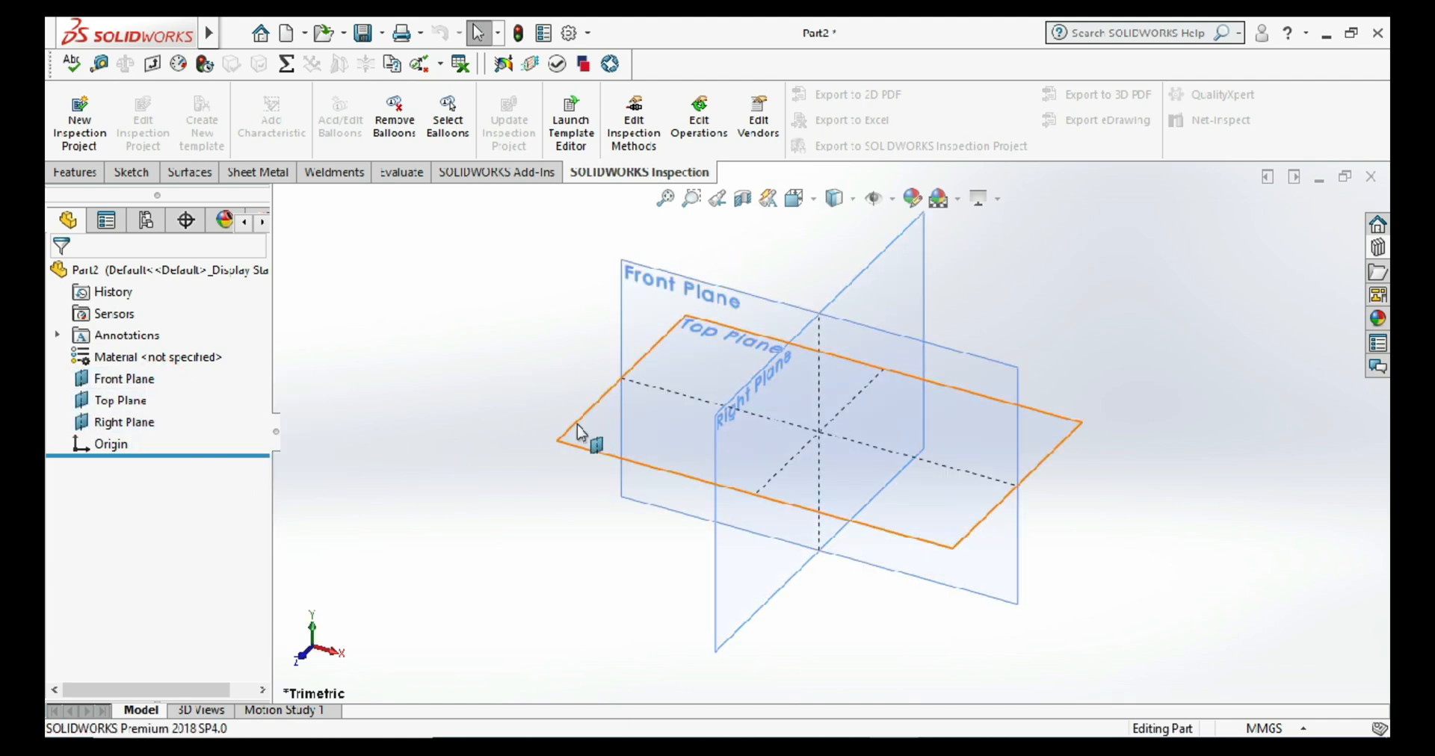
{"action": "left_click", "coordinate": [619, 262]}
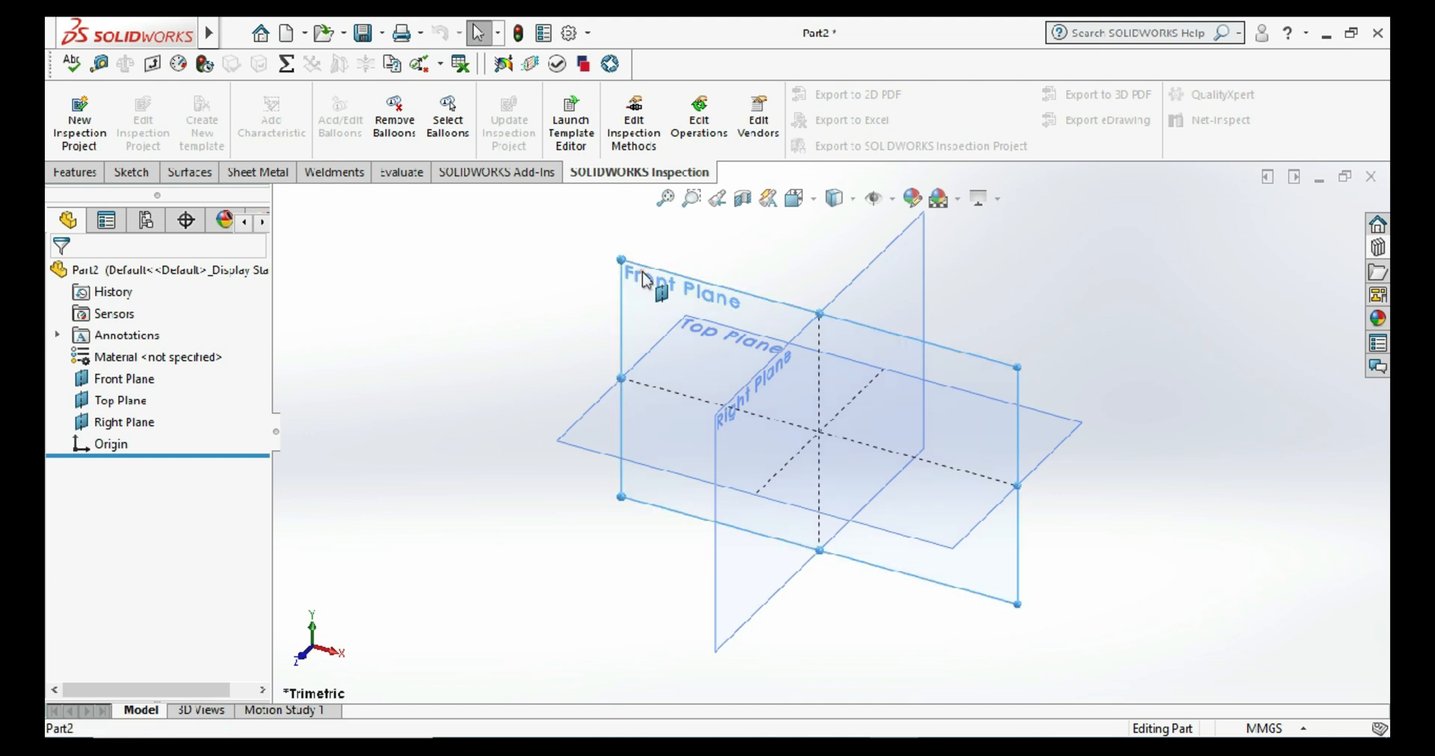
Step: Start Sketch1 on the Front Plane and list the available rectangle types
{"action": "right_click", "coordinate": [643, 275]}
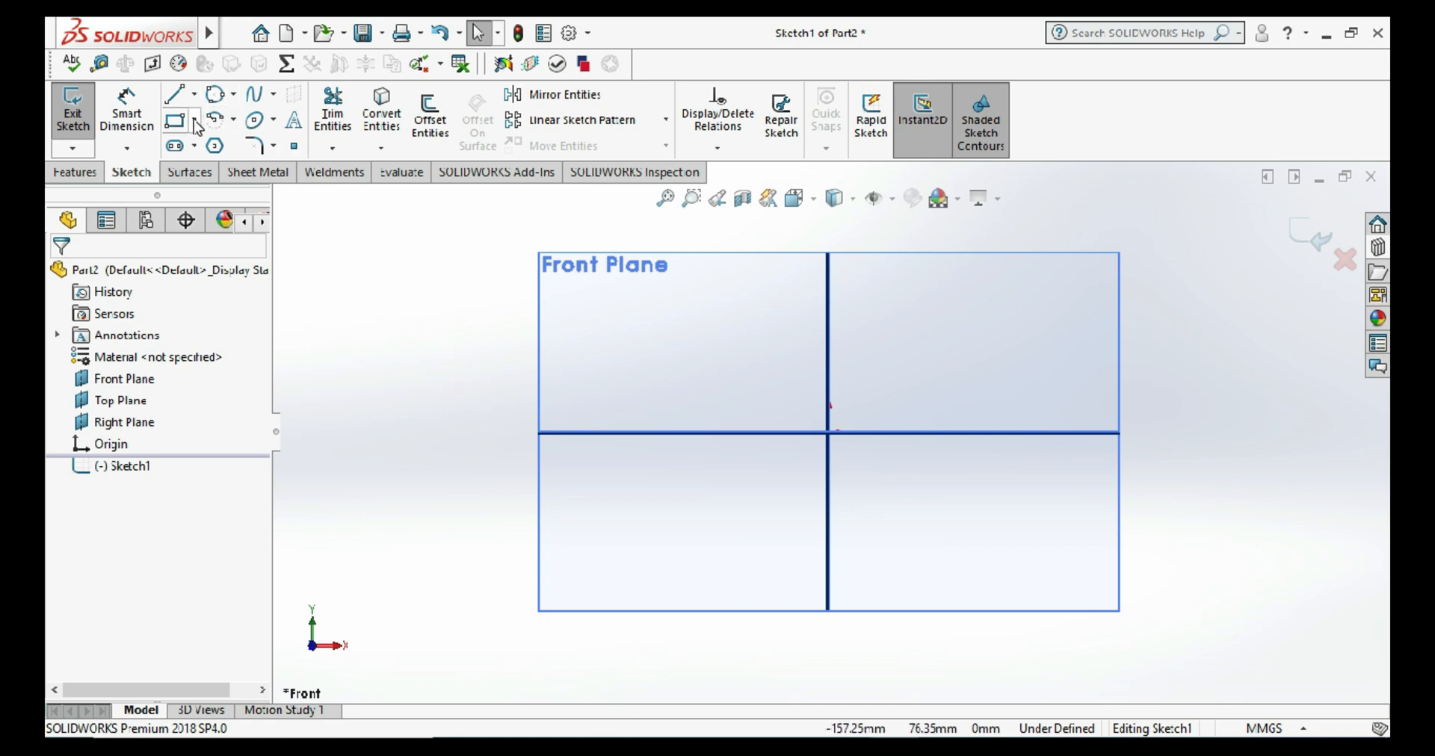
{"action": "mouse_move", "coordinate": [174, 119]}
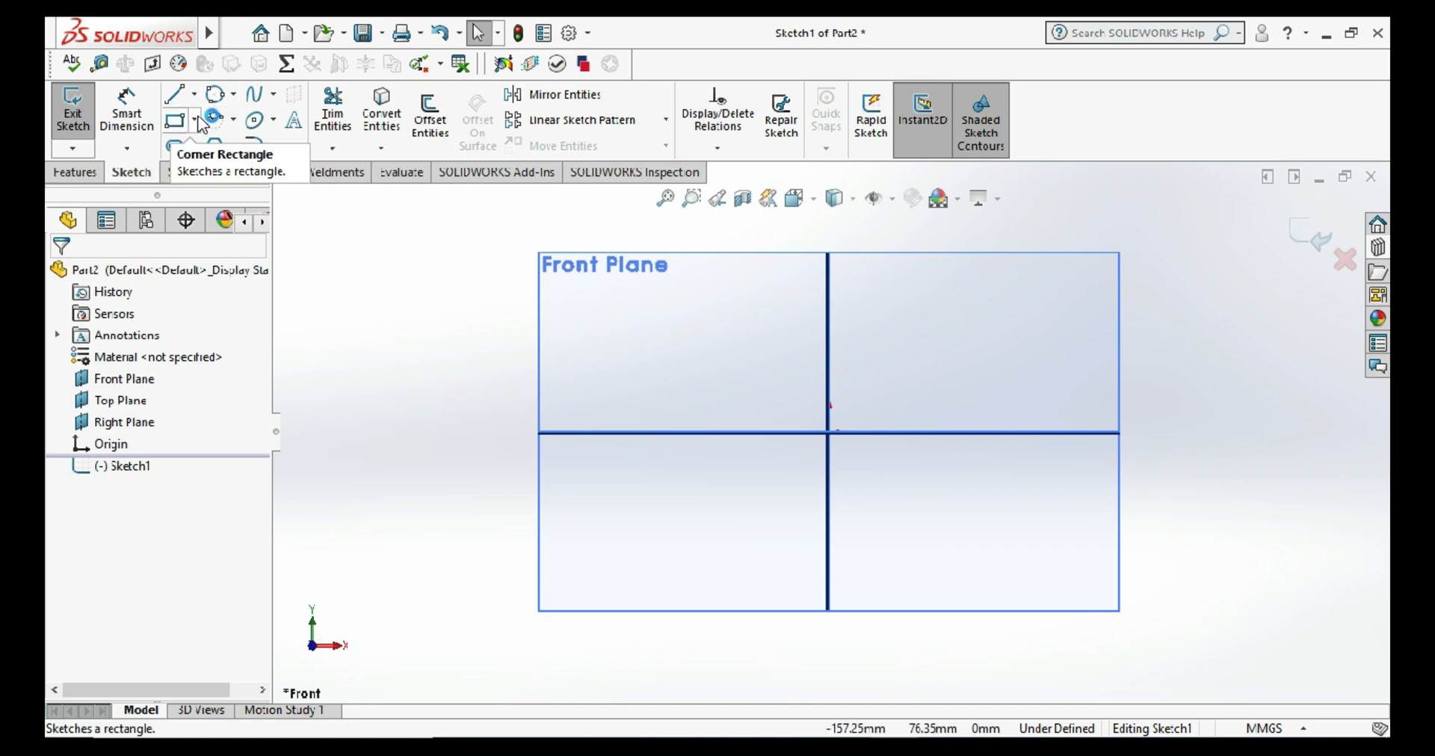
{"action": "left_click", "coordinate": [193, 119]}
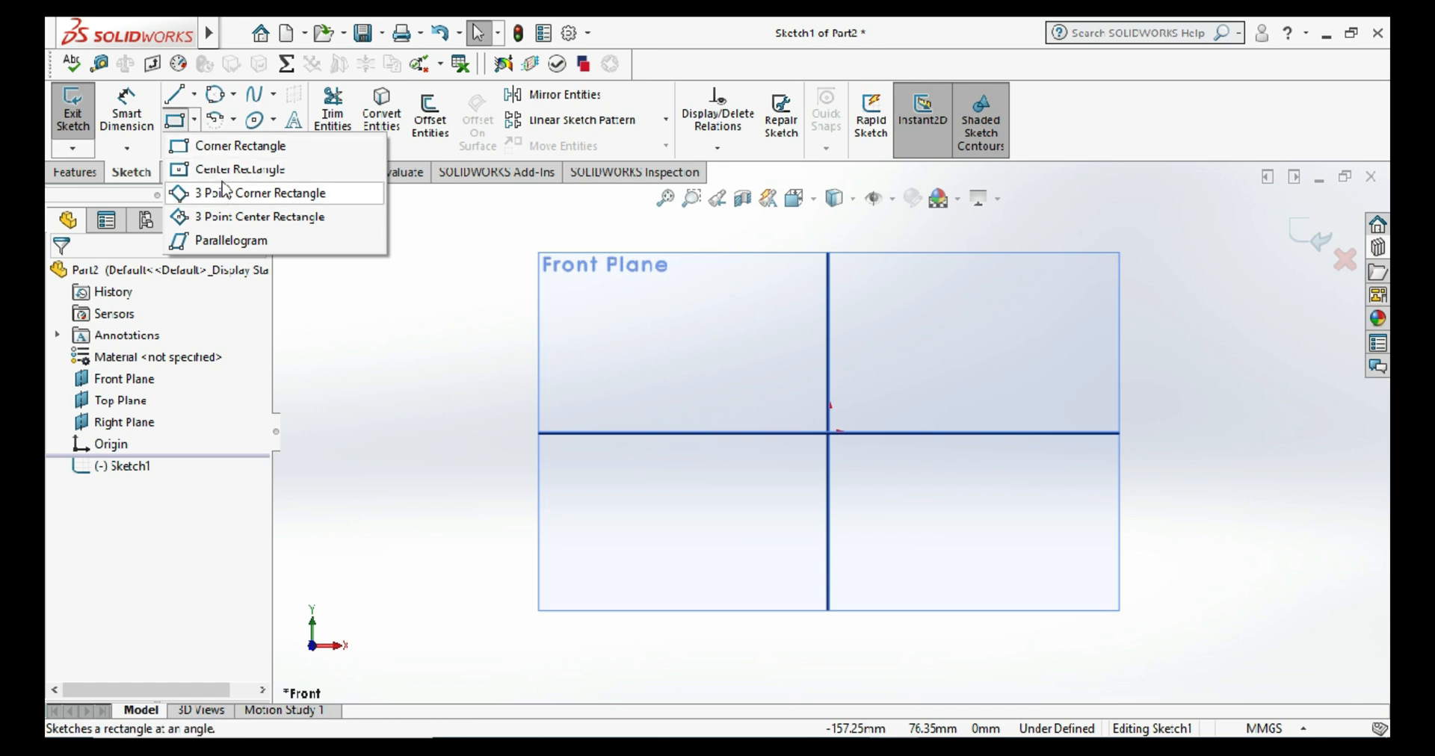
{"action": "mouse_move", "coordinate": [240, 169]}
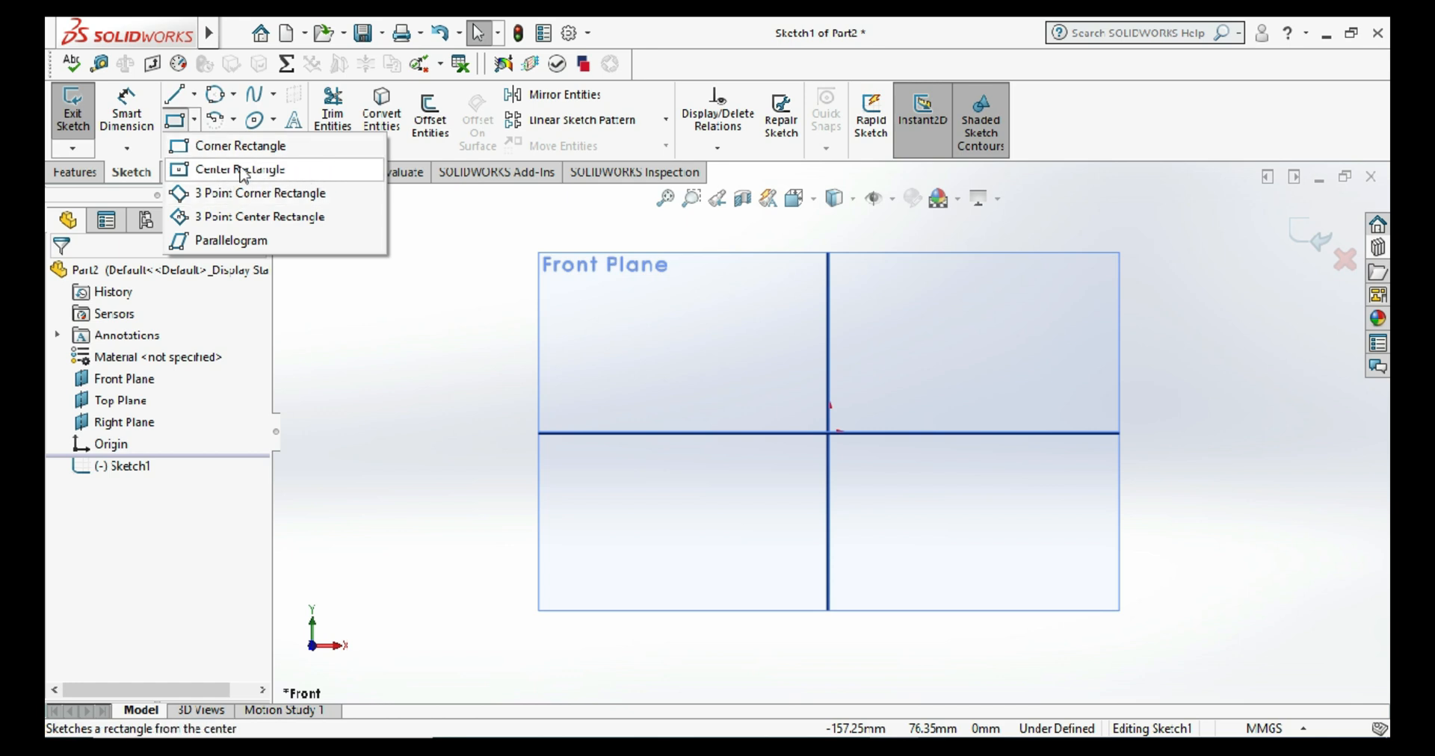
{"action": "left_click", "coordinate": [239, 169]}
{"action": "type", "text": "1"}
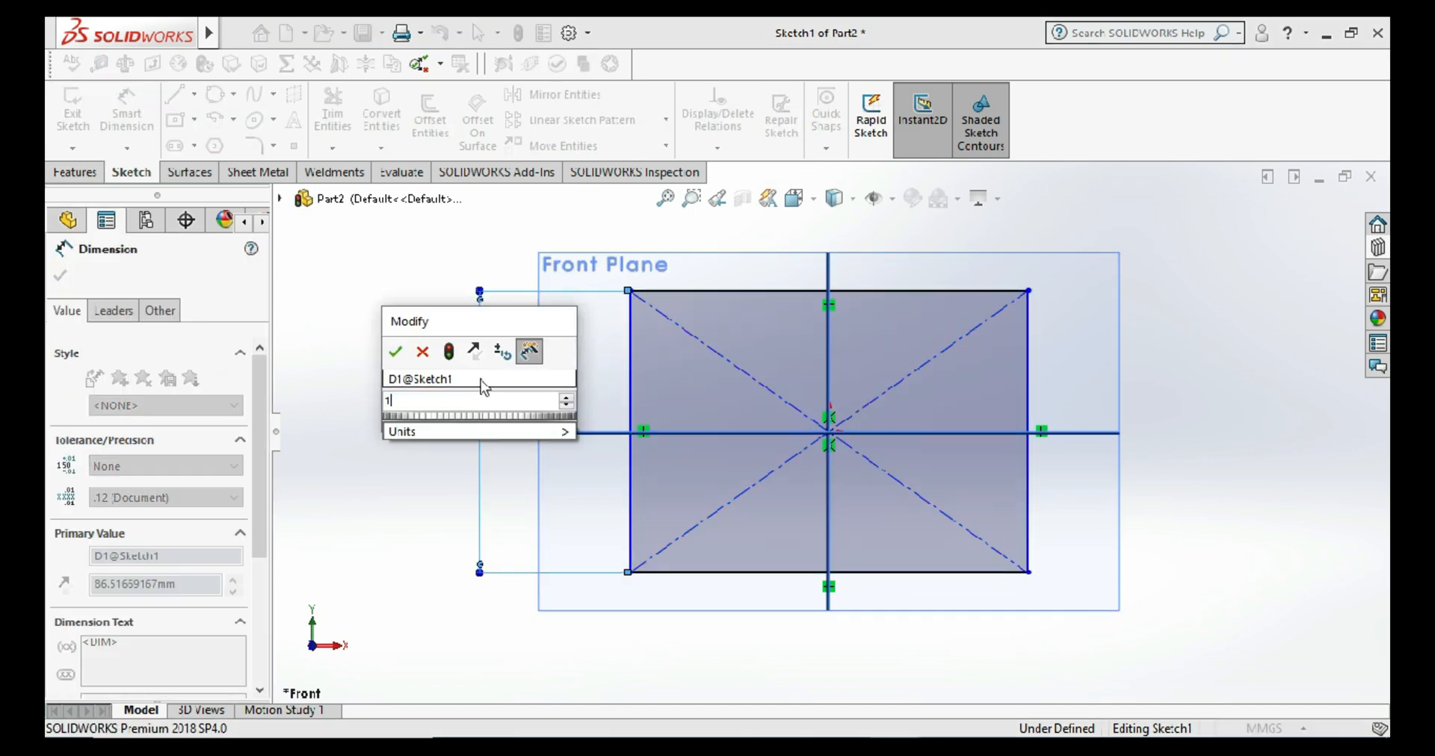
Step: Dimension the centre rectangle's height and width to 100 mm each, fully defining the sketch
{"action": "left_click", "coordinate": [394, 351]}
{"action": "type", "text": "100"}
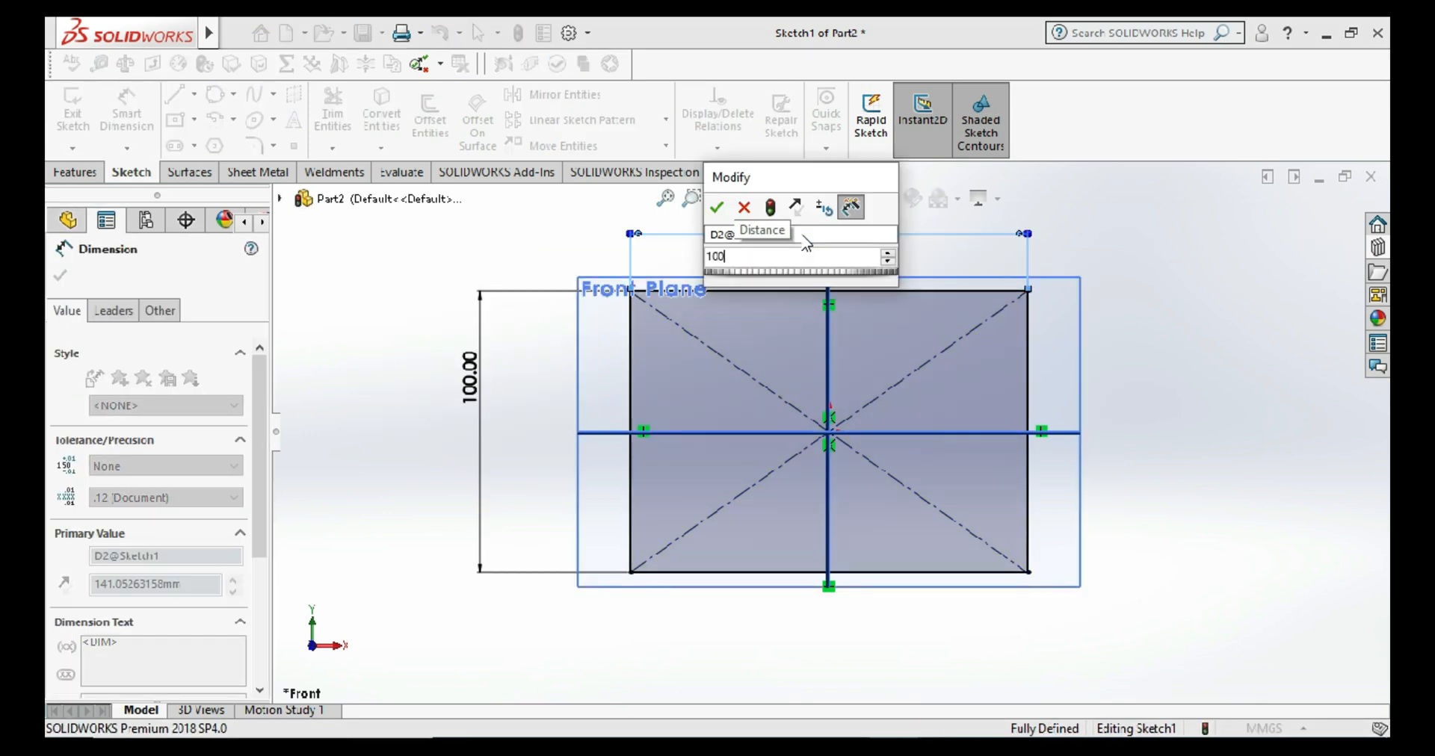
{"action": "left_click", "coordinate": [716, 206]}
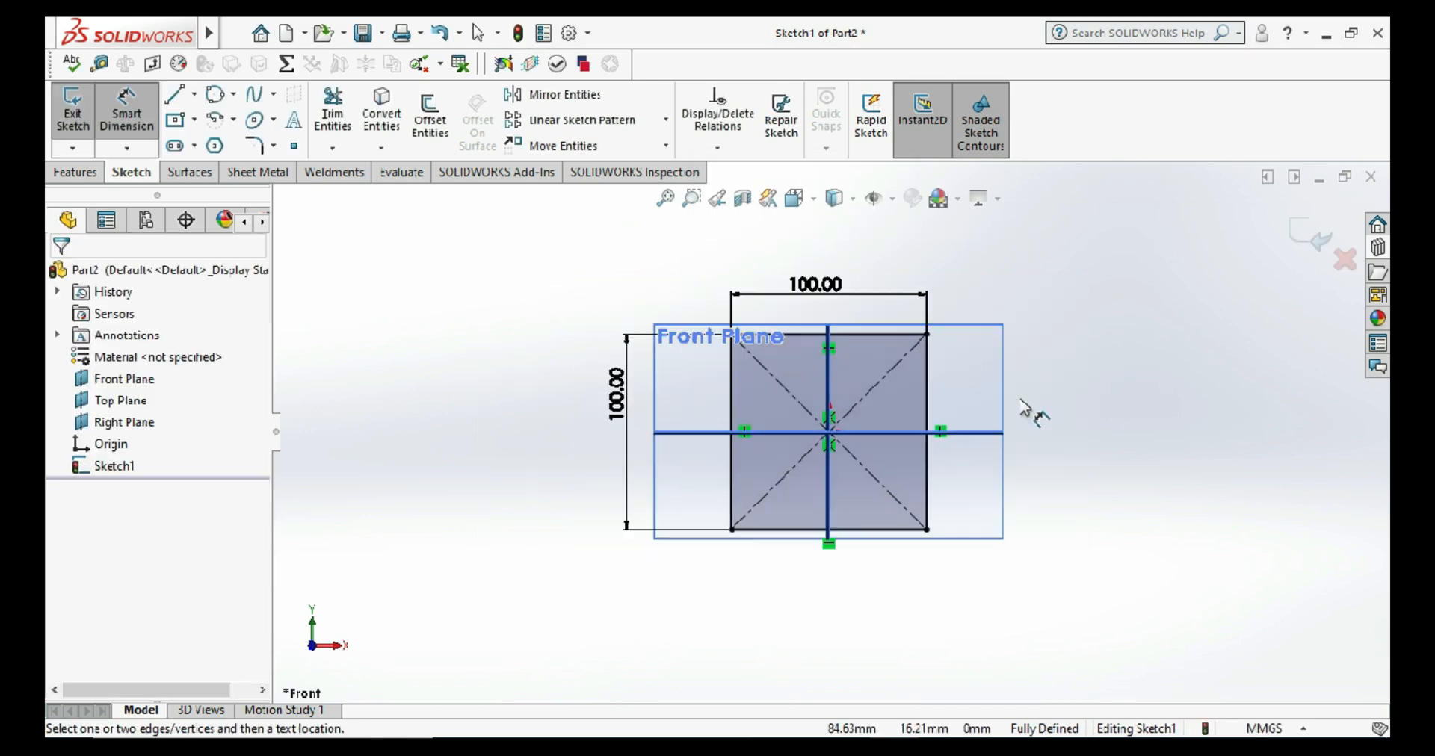